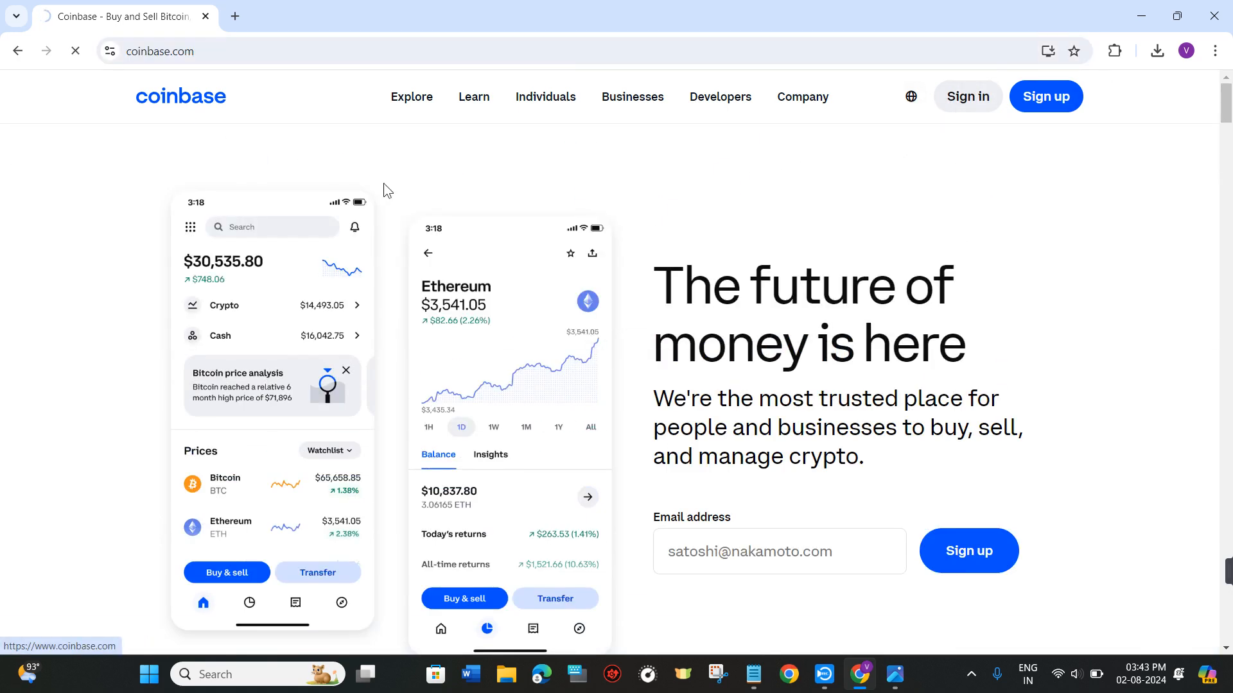
- Visit the sign-in page, then return to the Coinbase homepage and start scrolling toward the footer
{"action": "left_click", "coordinate": [966, 97]}
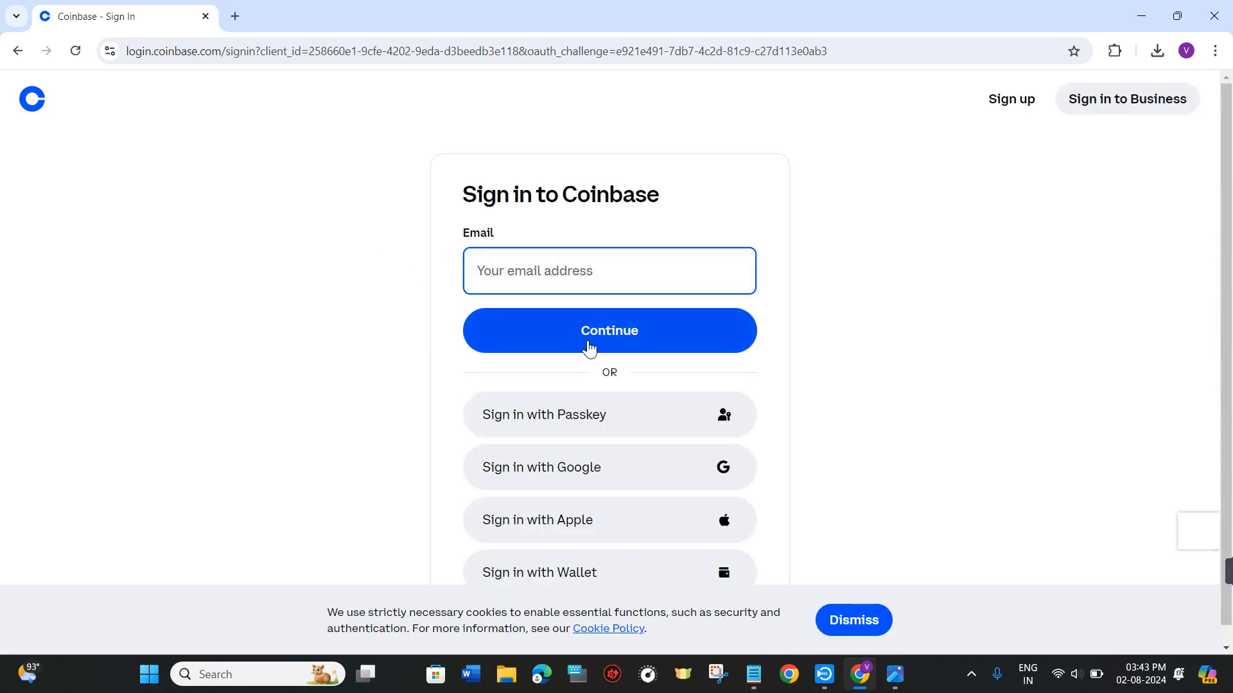
{"action": "left_click", "coordinate": [609, 330]}
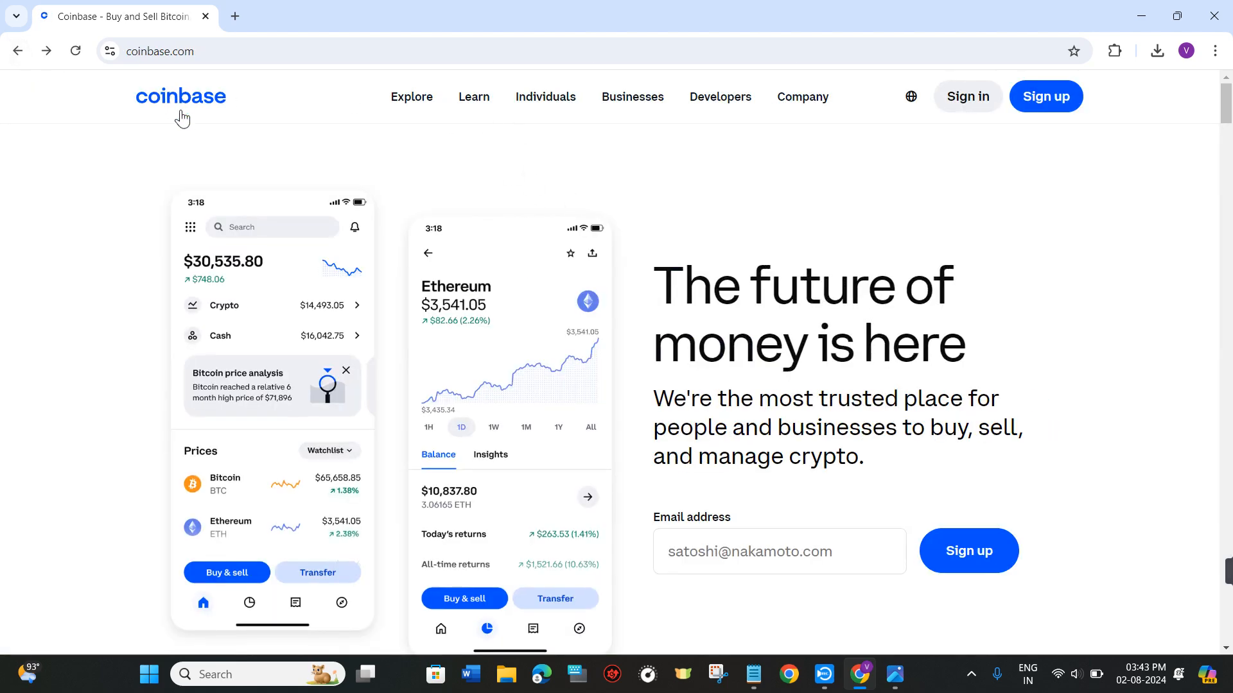
{"action": "scroll", "scroll_direction": "down", "scroll_amount": 3}
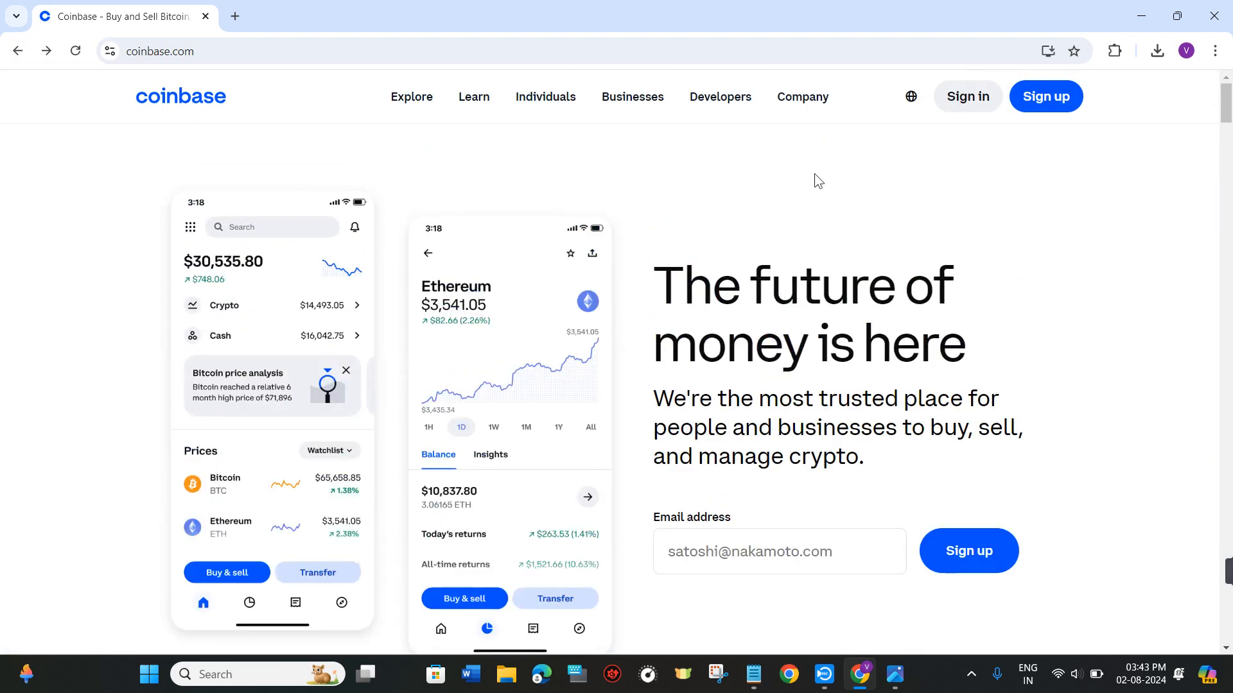
{"action": "left_click", "coordinate": [719, 97]}
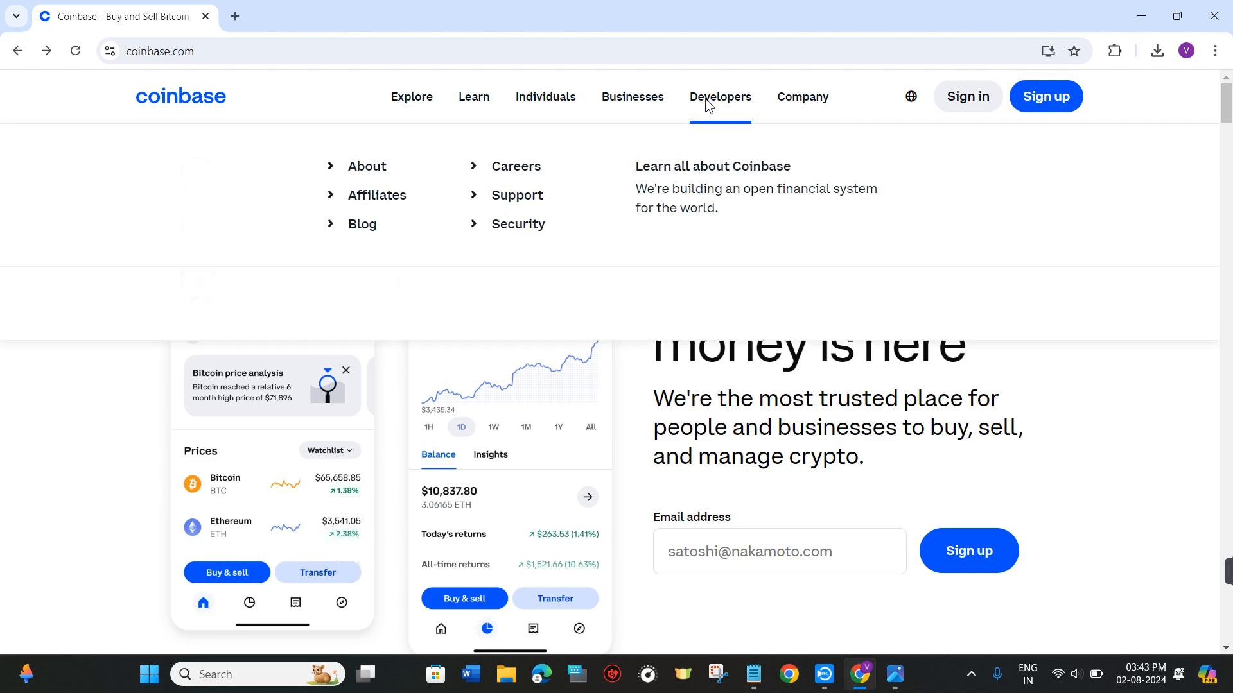
- Reach the footer and open the Contact us page under the Support column
{"action": "scroll", "scroll_direction": "down", "scroll_amount": 3}
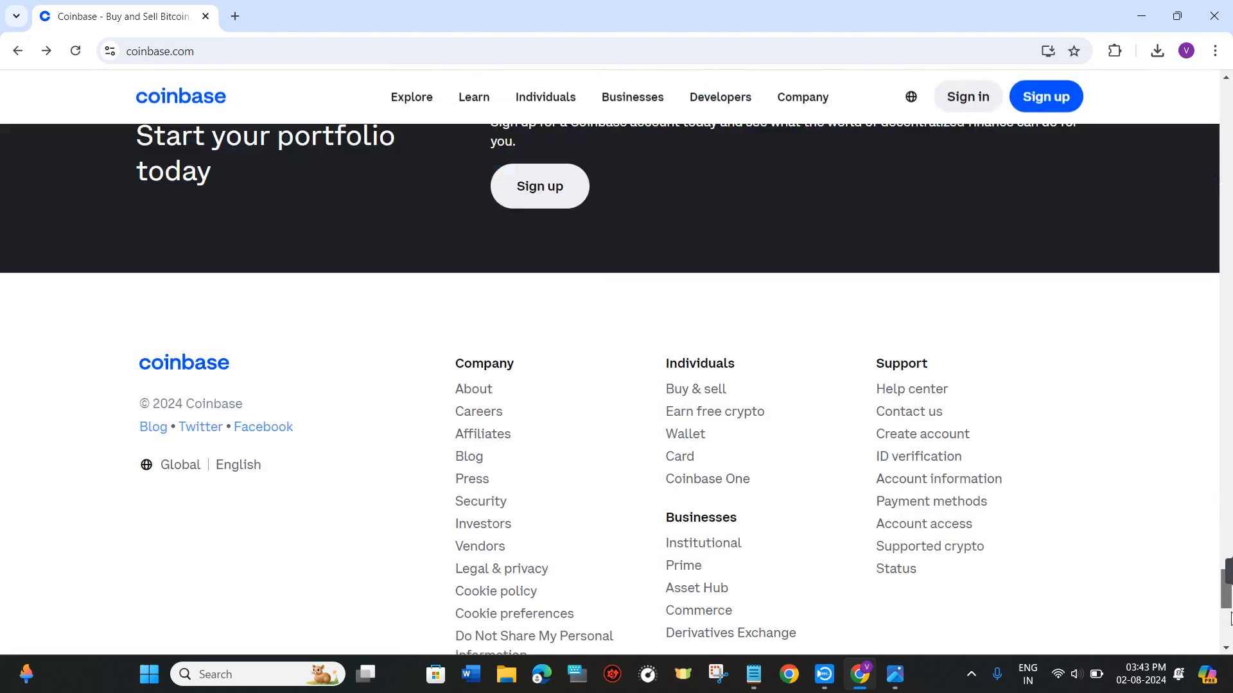
{"action": "scroll", "scroll_direction": "down", "scroll_amount": 3}
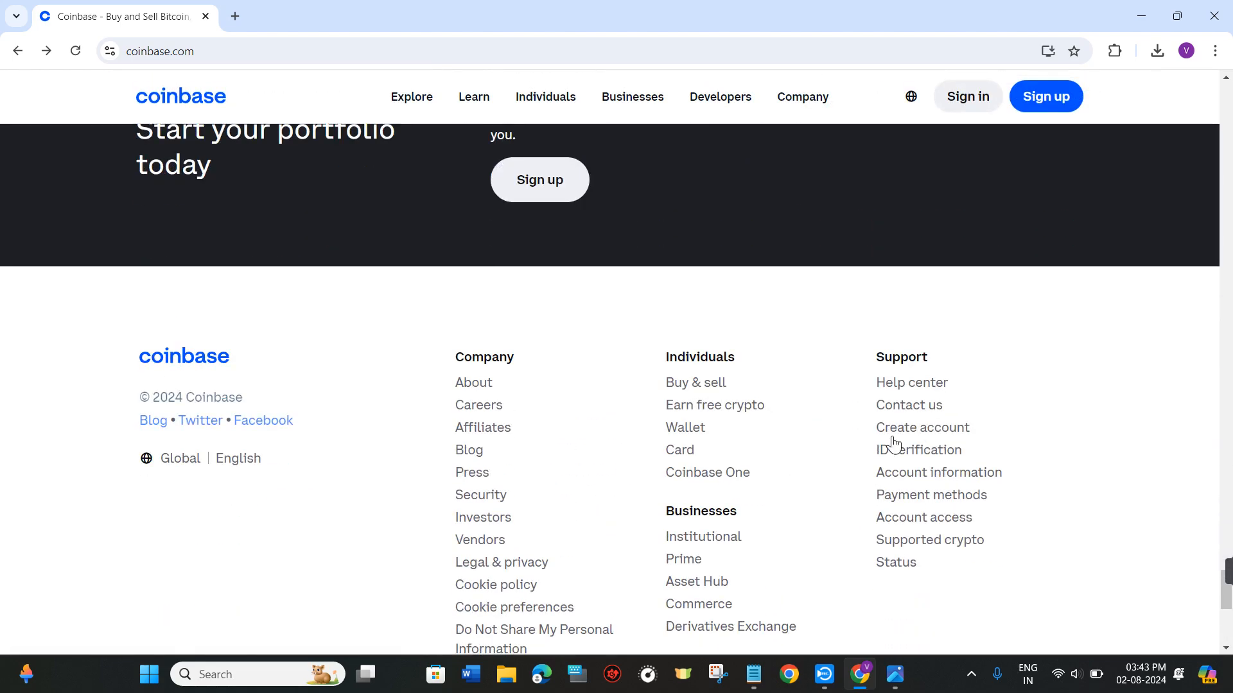
{"action": "left_click", "coordinate": [907, 405]}
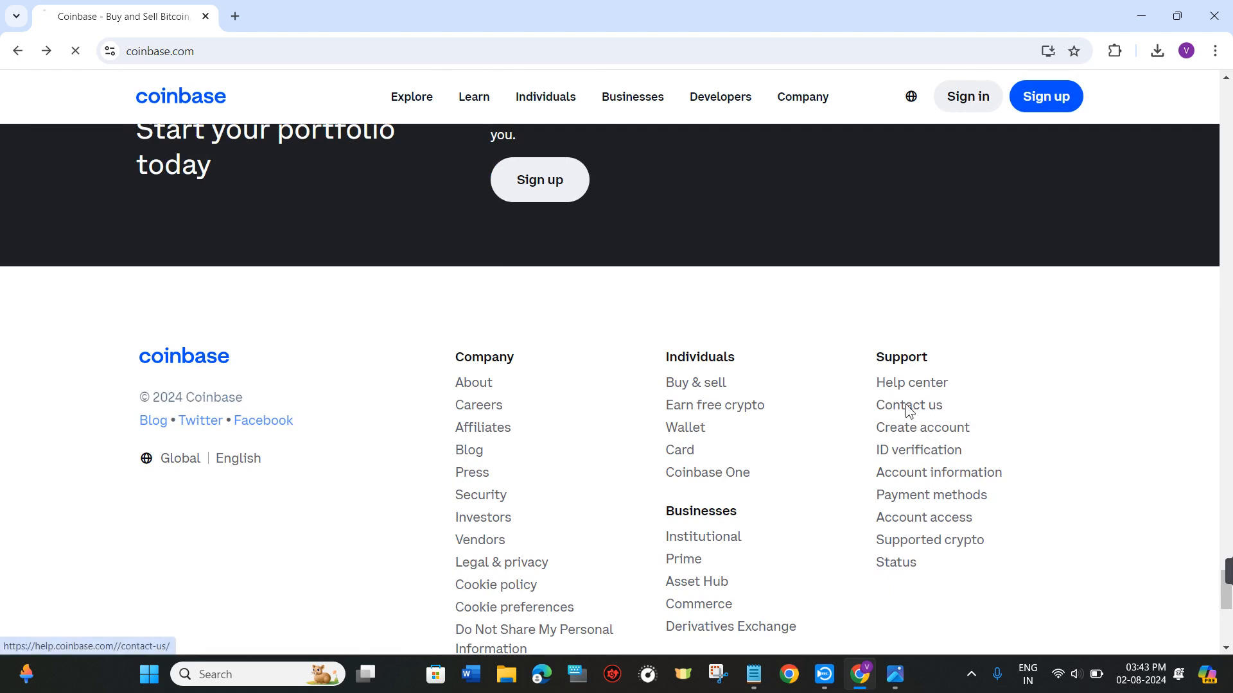
{"action": "left_click", "coordinate": [908, 405]}
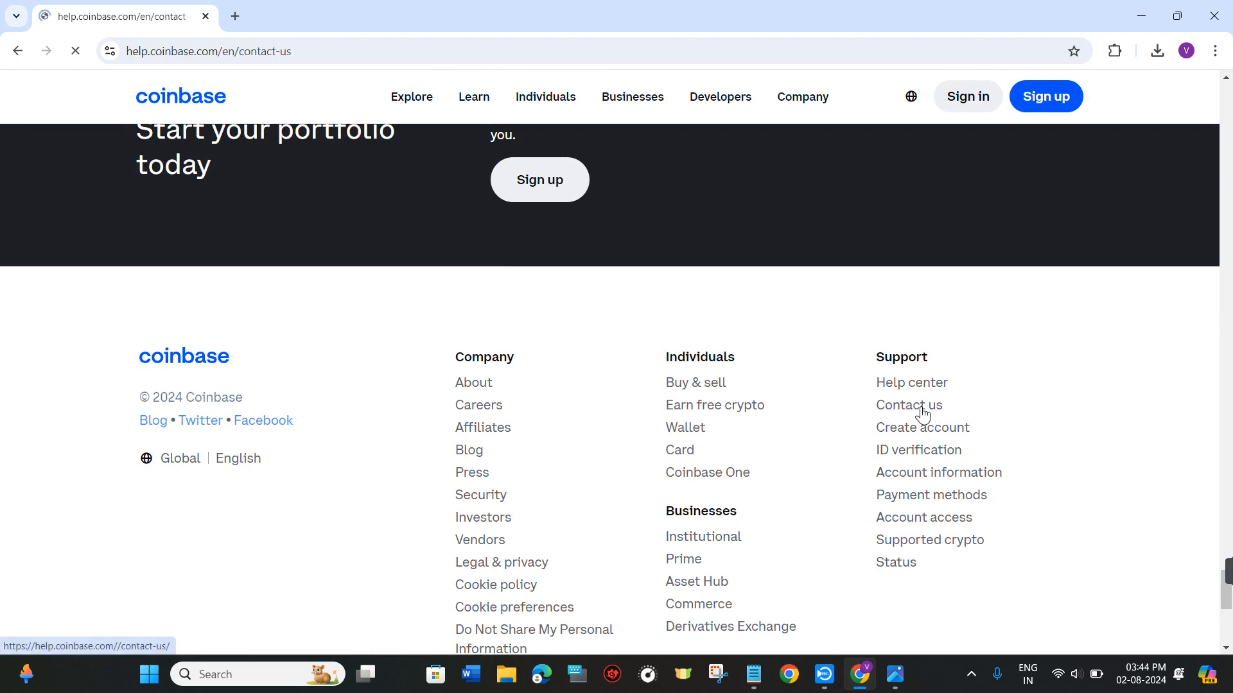
{"action": "left_click", "coordinate": [907, 405]}
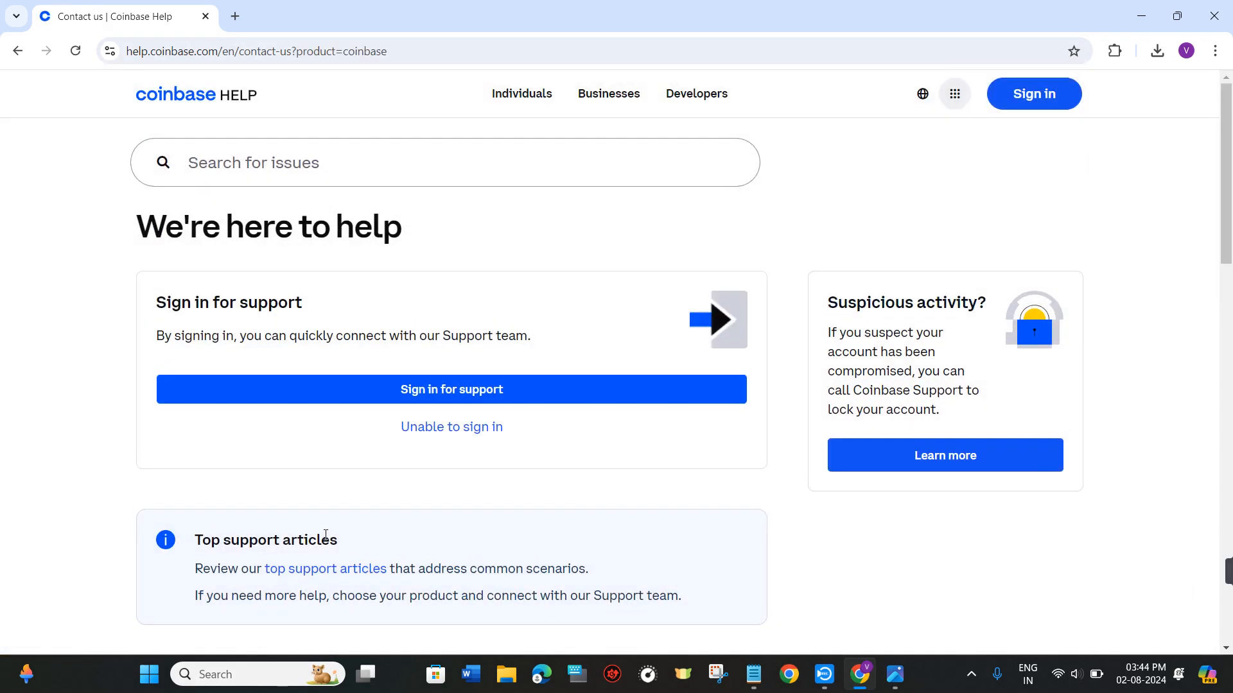
{"action": "scroll", "scroll_direction": "down", "scroll_amount": 3}
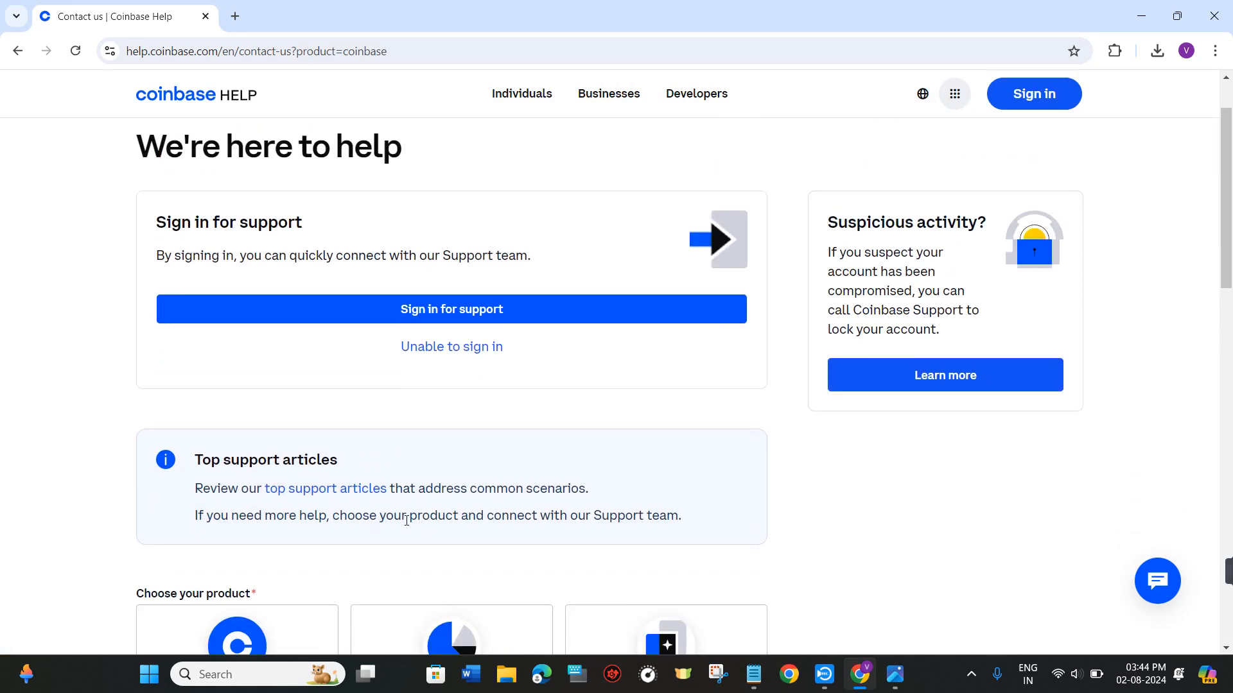
{"action": "scroll", "scroll_direction": "down", "scroll_amount": 3}
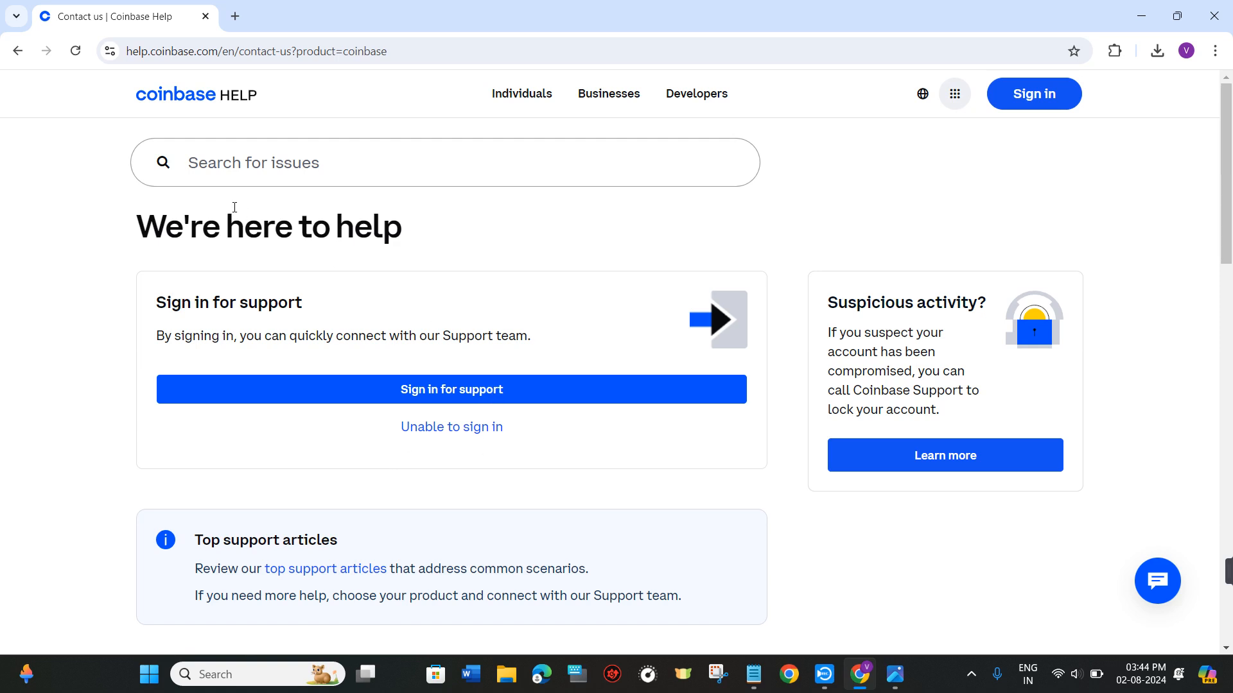
{"action": "mouse_move", "coordinate": [181, 108]}
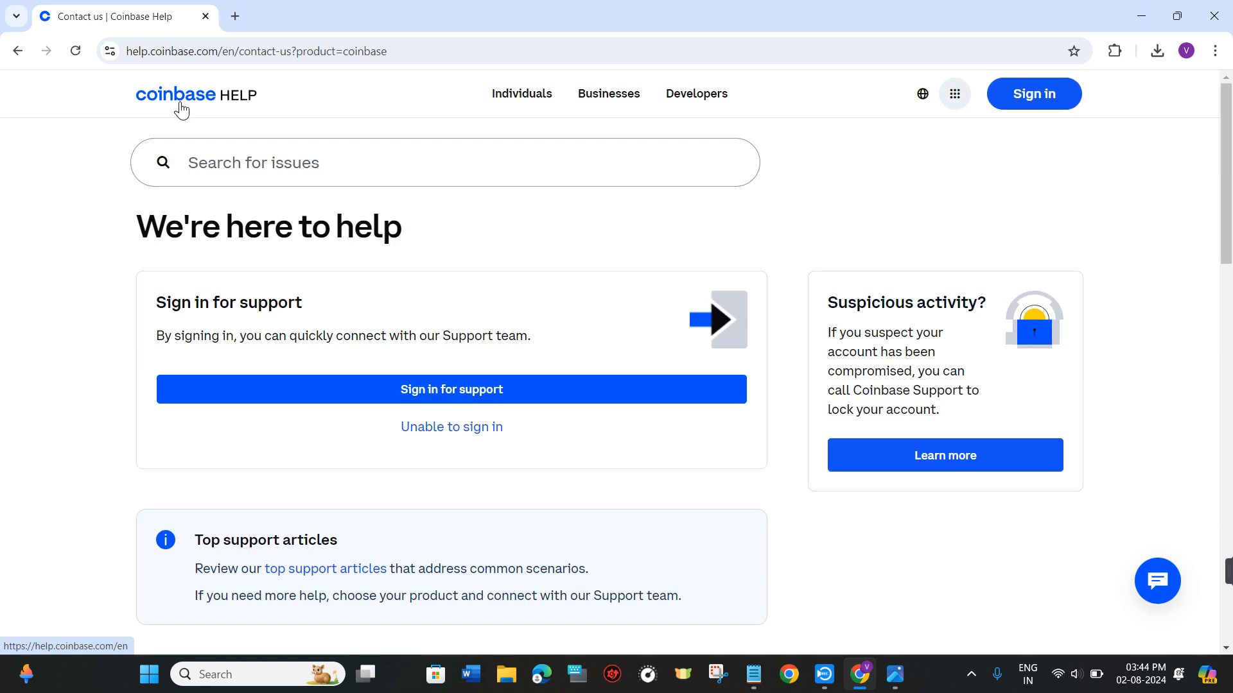
{"action": "mouse_move", "coordinate": [428, 328]}
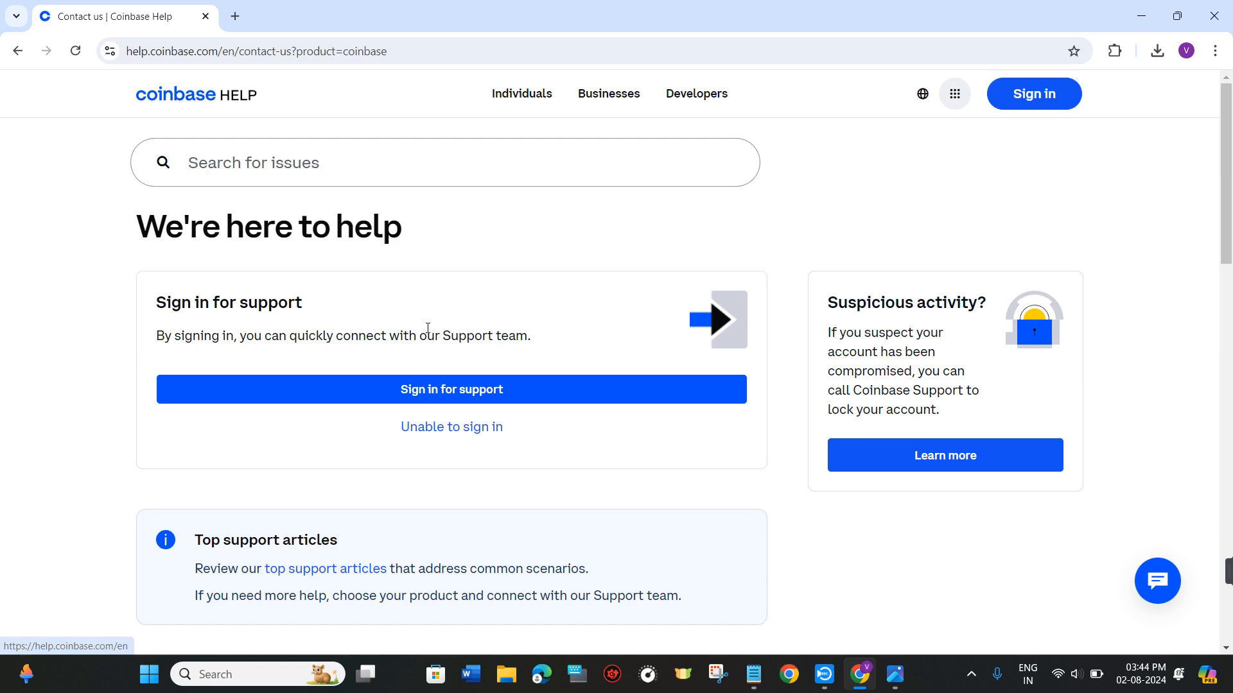
{"action": "mouse_move", "coordinate": [772, 300]}
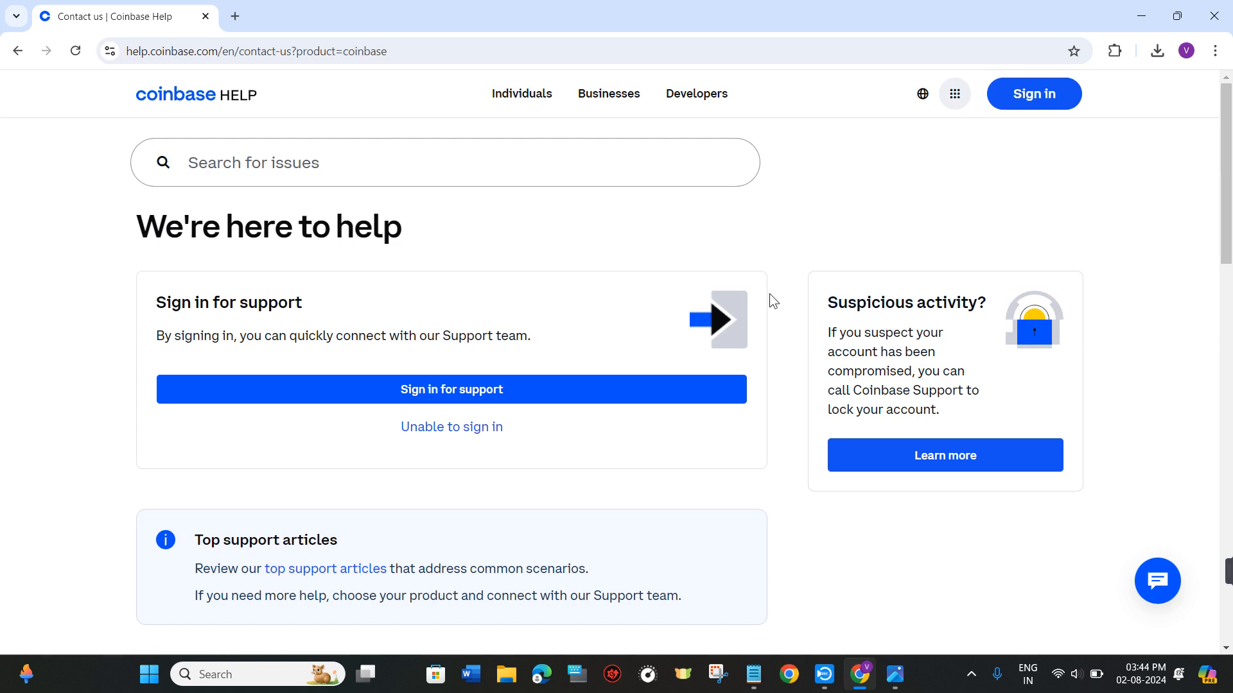